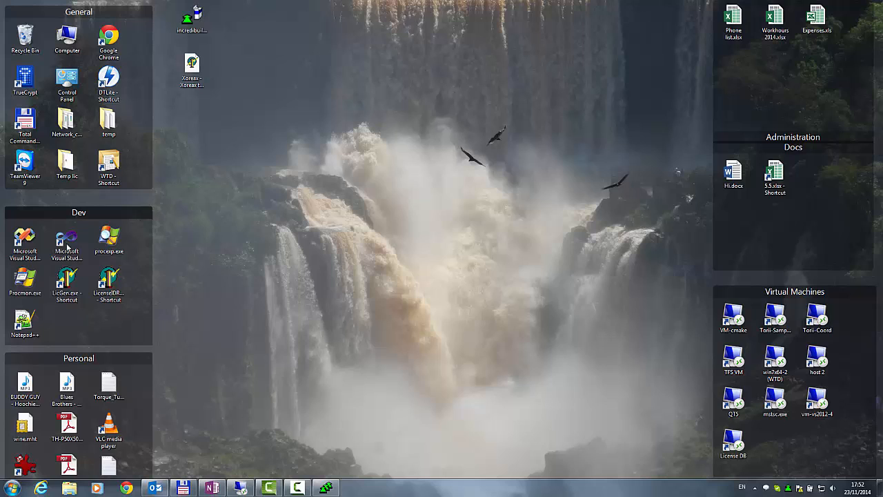
Launch Visual Studio 2010 from the desktop shortcut.
{"action": "double_click", "coordinate": [66, 241]}
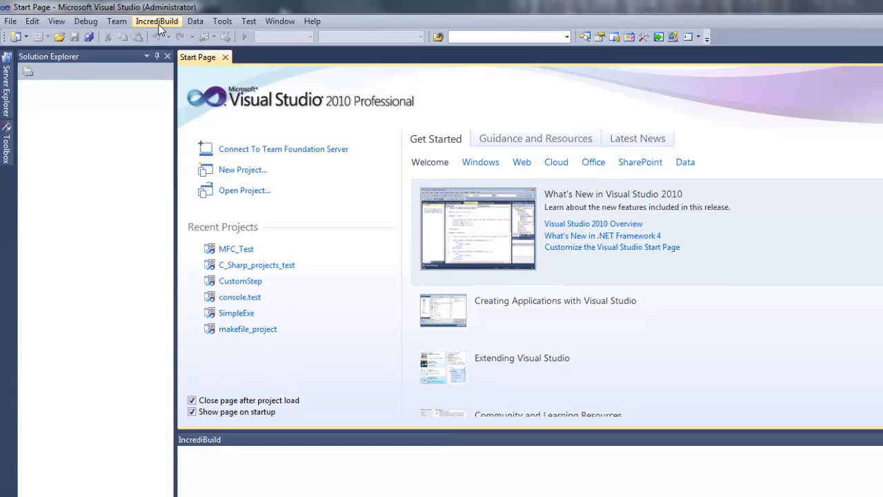
Load the MFC_Test solution from Recent Projects on the Start Page.
{"action": "left_click", "coordinate": [864, 7]}
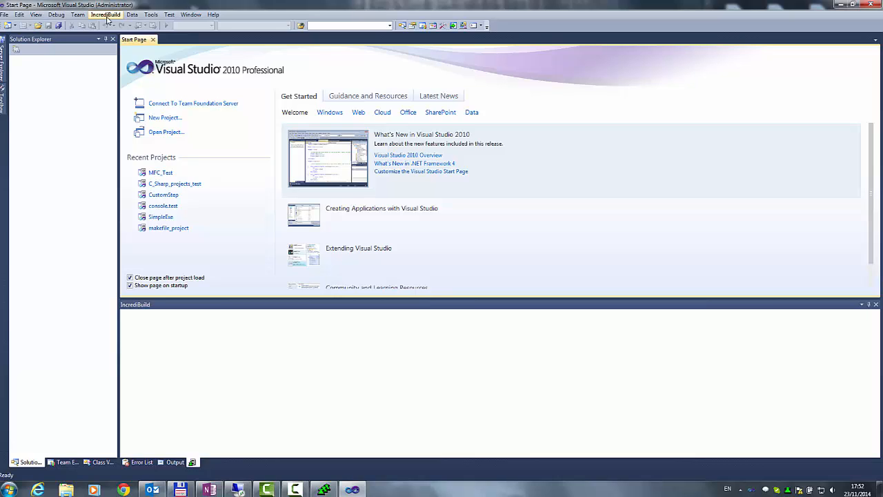
{"action": "left_click", "coordinate": [160, 171]}
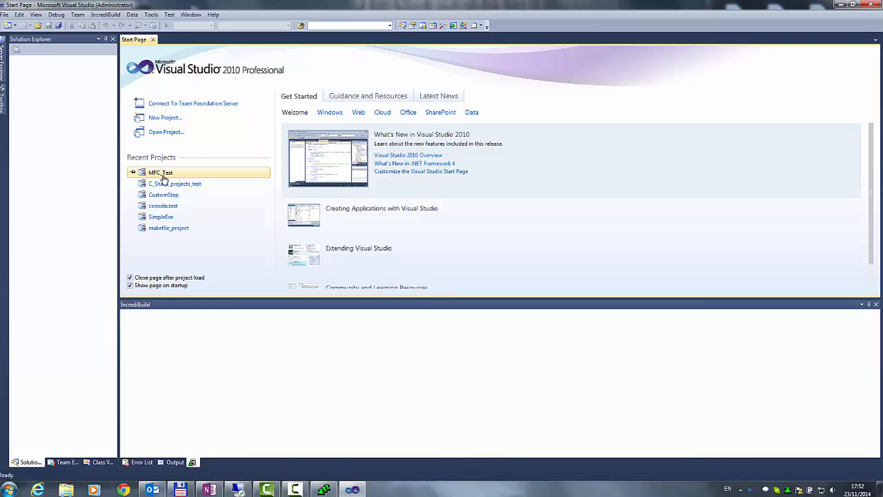
{"action": "double_click", "coordinate": [160, 171]}
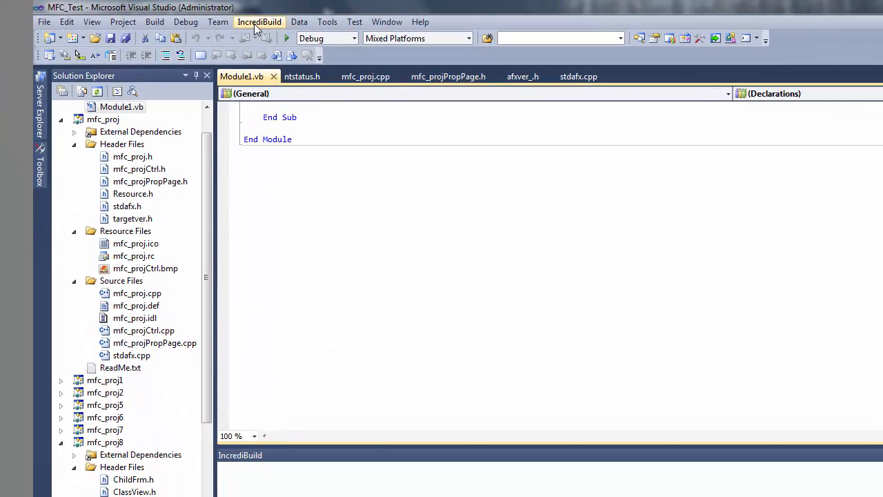
Start an IncrediBuild Rebuild Solution of MFC_Test across four local cores.
{"action": "left_click", "coordinate": [260, 22]}
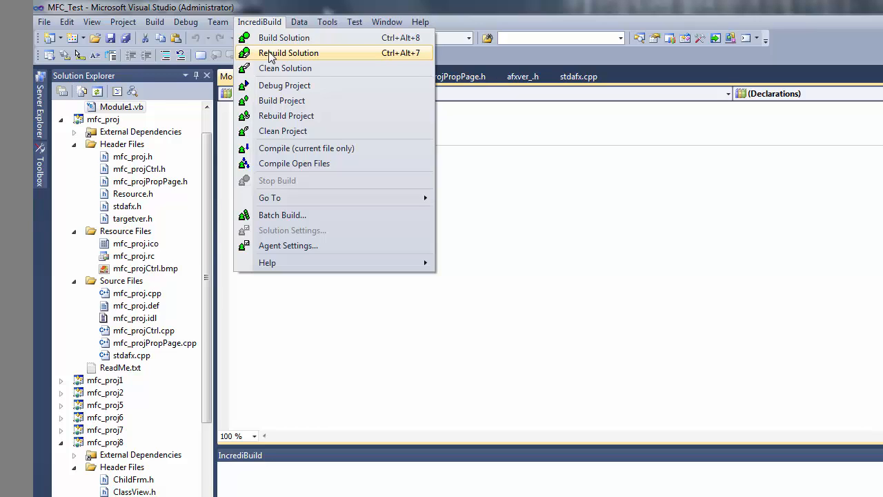
{"action": "left_click", "coordinate": [289, 52]}
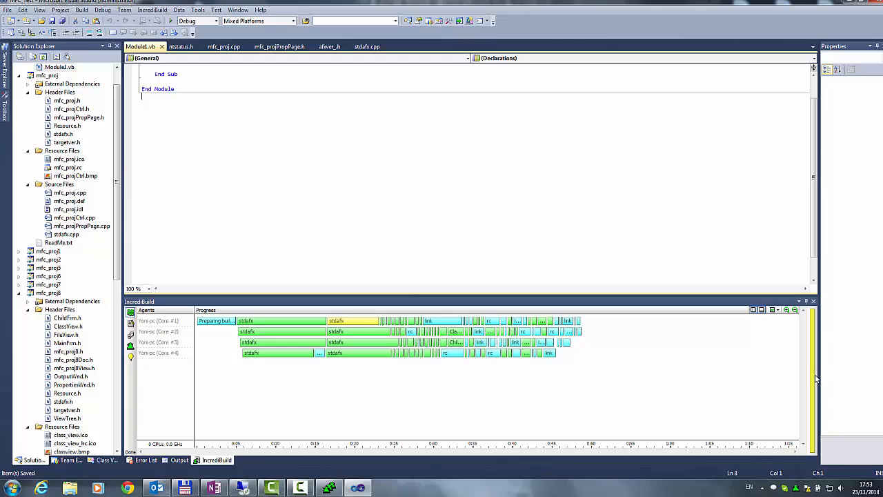
{"action": "mouse_move", "coordinate": [504, 490]}
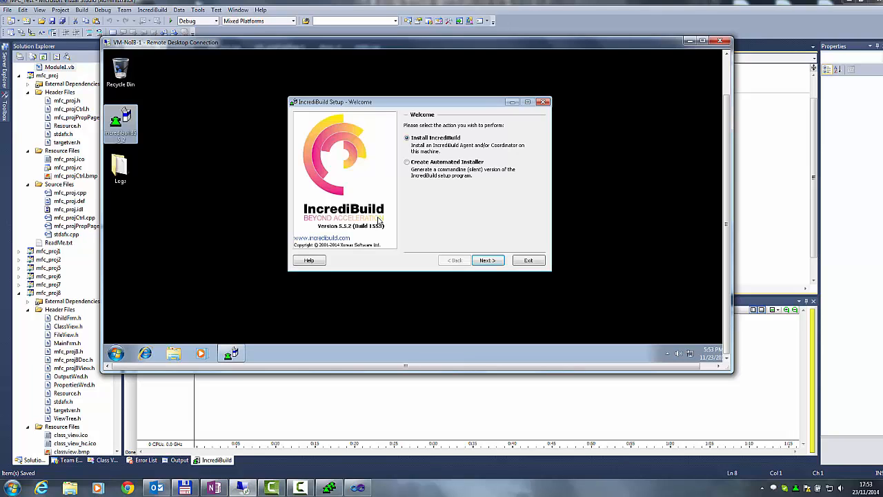
{"action": "mouse_move", "coordinate": [483, 248]}
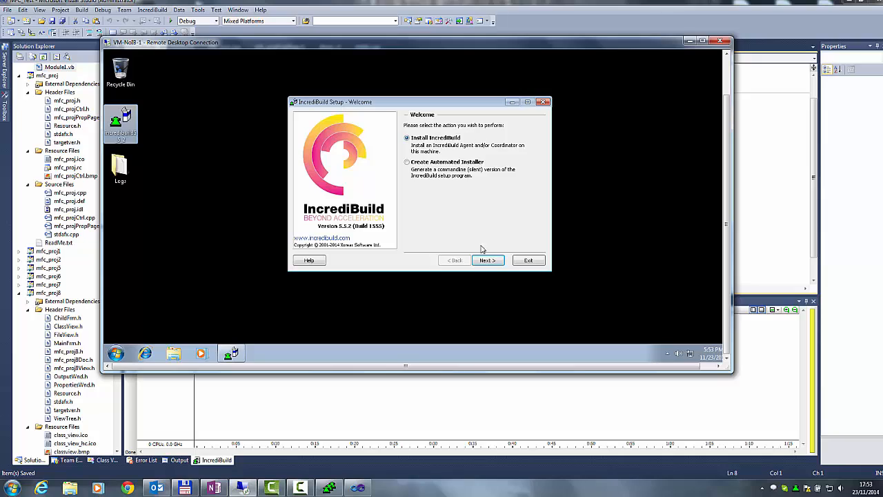
Accept the licence, keep Agent-only component and default folder, reaching Coordinator Selection.
{"action": "left_click", "coordinate": [489, 260]}
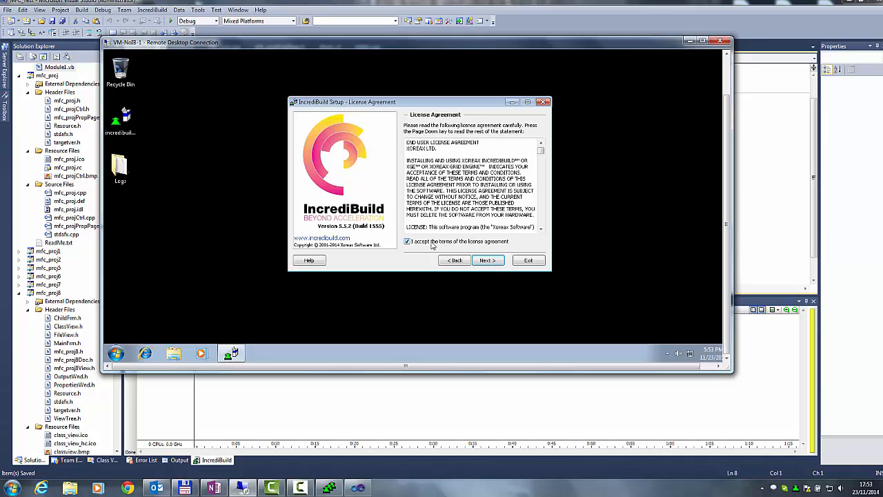
{"action": "left_click", "coordinate": [489, 259]}
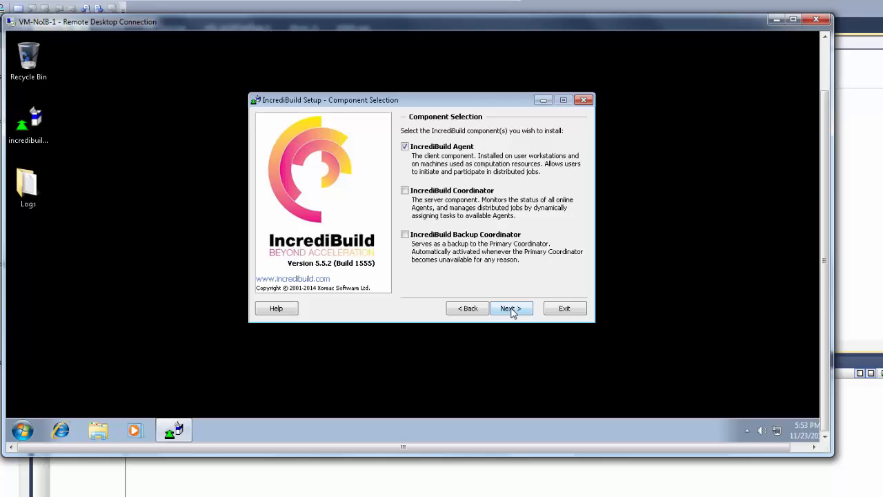
{"action": "left_click", "coordinate": [511, 307]}
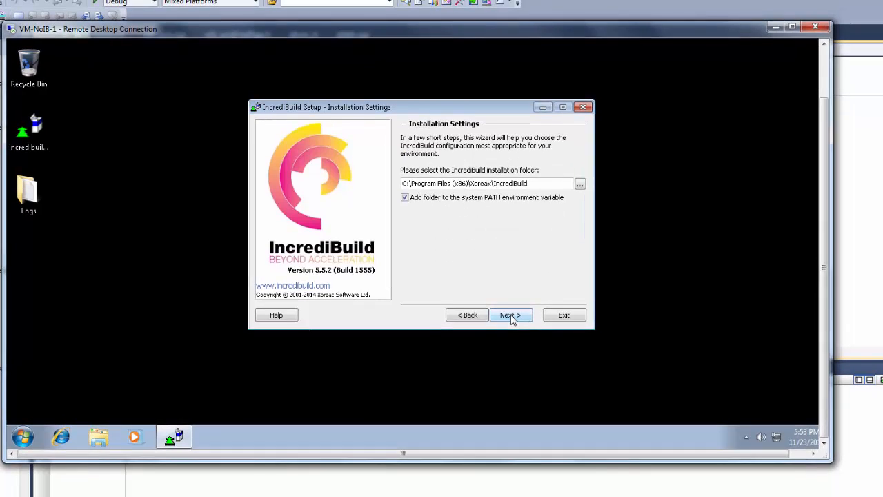
{"action": "left_click", "coordinate": [510, 314]}
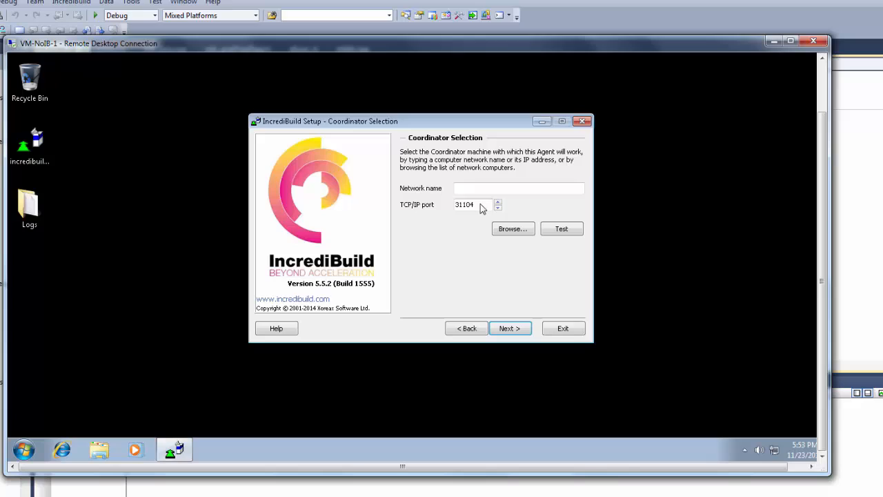
Enter coordinator name 'yo', test the connection and confirm it succeeds.
{"action": "left_click", "coordinate": [519, 188]}
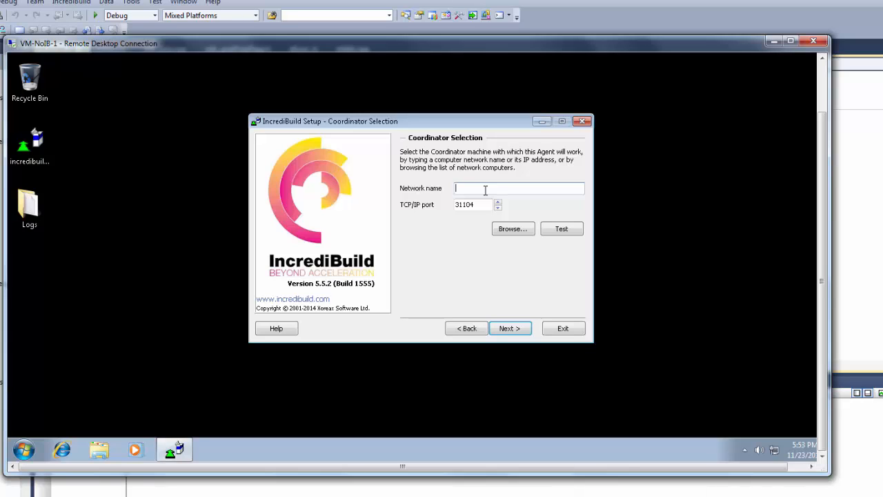
{"action": "type", "text": "yoni-pc"}
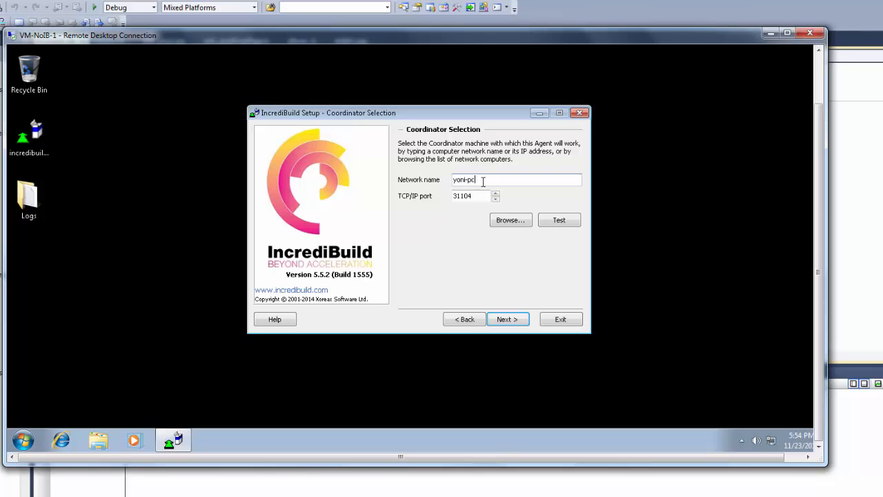
{"action": "left_click", "coordinate": [559, 219]}
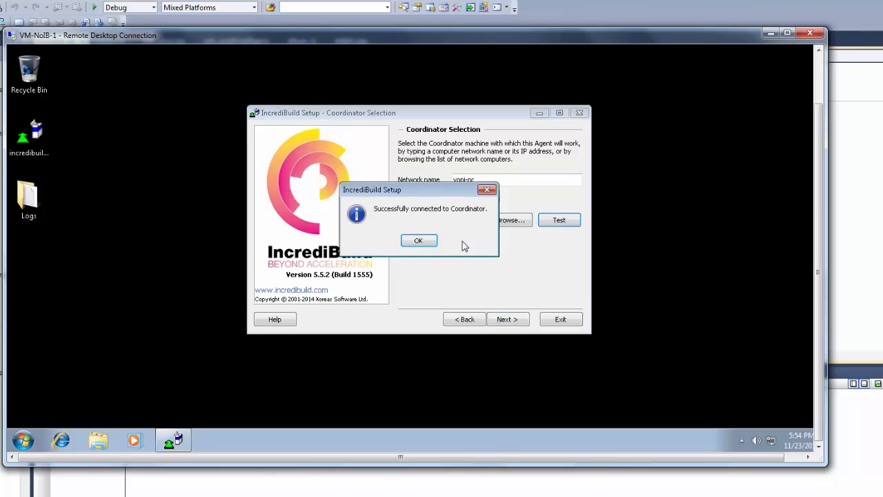
{"action": "left_click", "coordinate": [418, 240]}
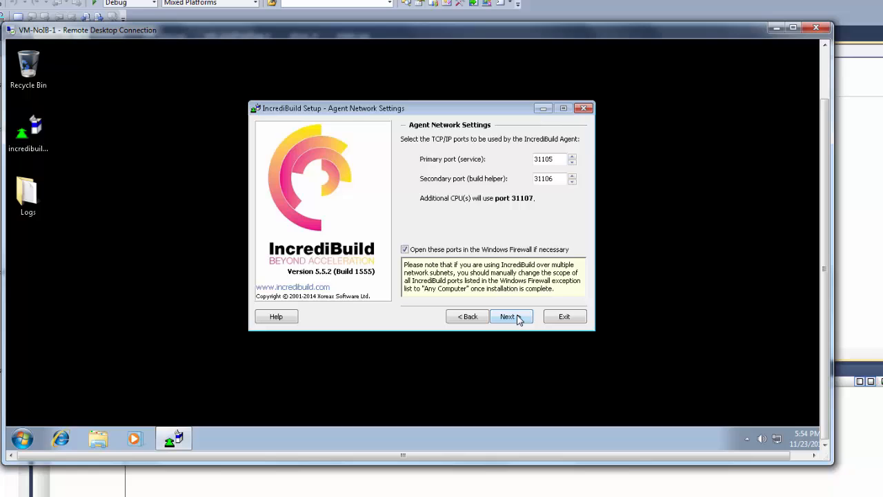
Keep default ports, firewall and CPU settings and install the Agent on the VM.
{"action": "left_click", "coordinate": [508, 316]}
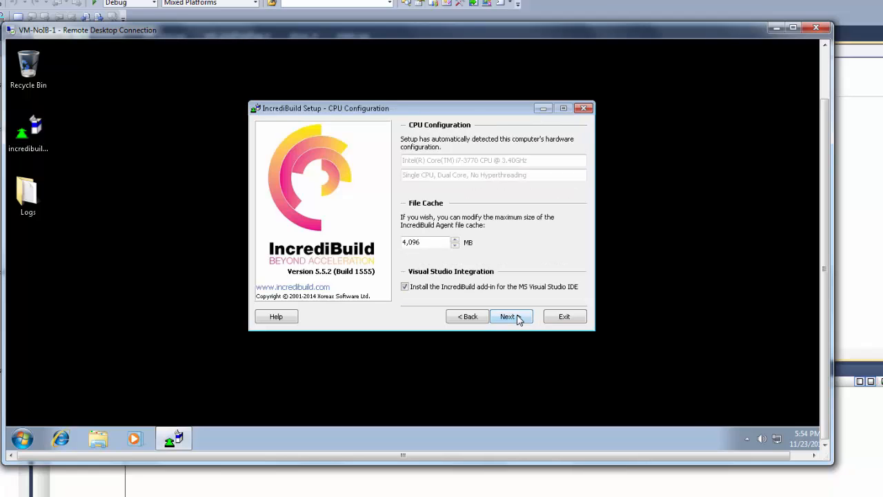
{"action": "left_click", "coordinate": [508, 316]}
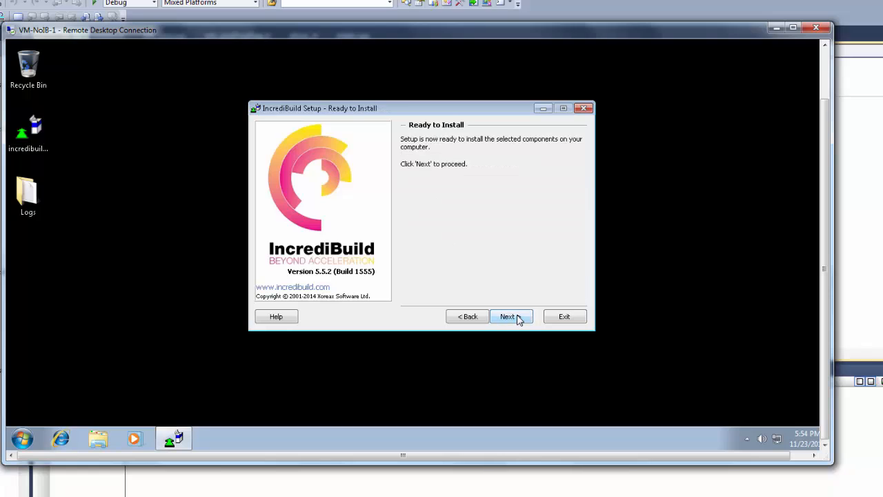
{"action": "left_click", "coordinate": [510, 316]}
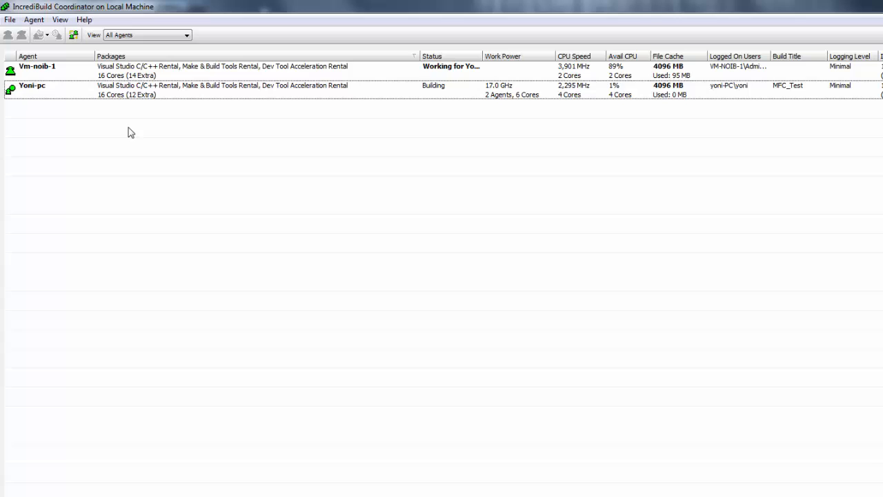
{"action": "mouse_move", "coordinate": [376, 106]}
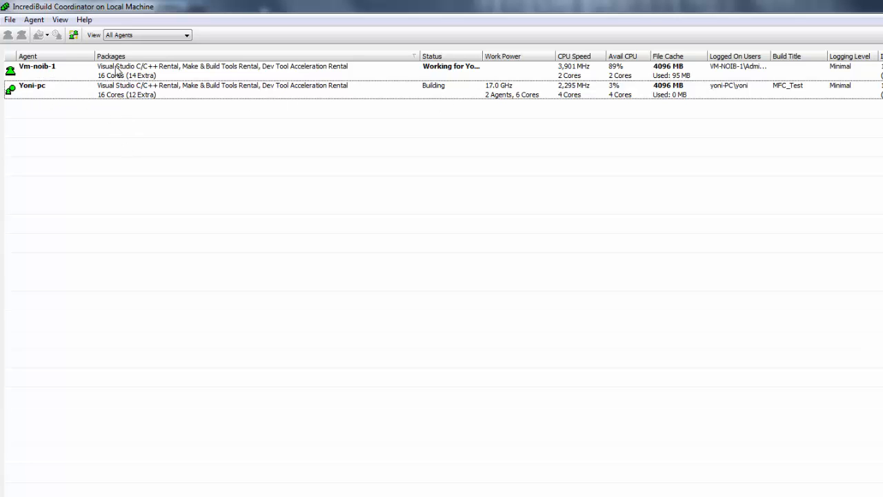
{"action": "mouse_move", "coordinate": [472, 72]}
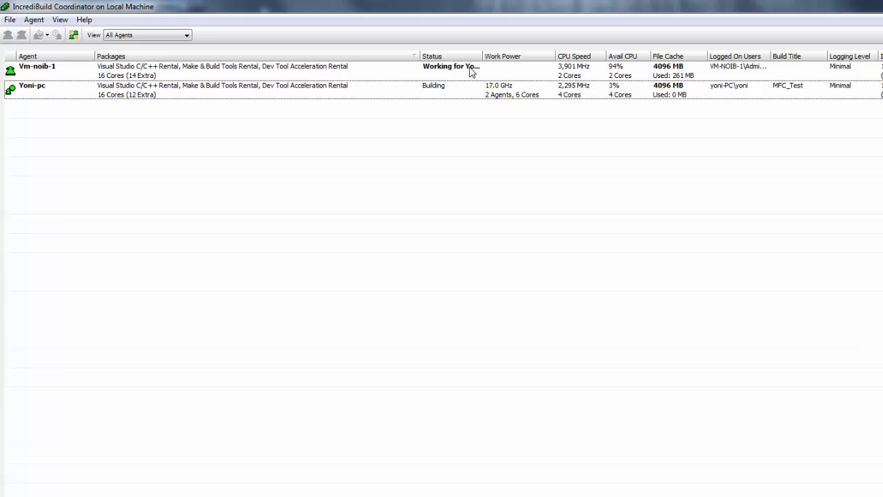
{"action": "mouse_move", "coordinate": [483, 58]}
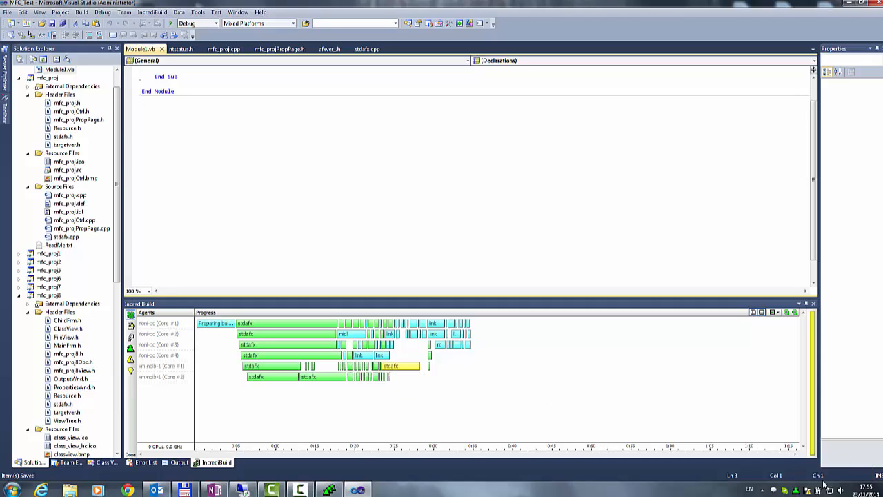
{"action": "mouse_move", "coordinate": [522, 336]}
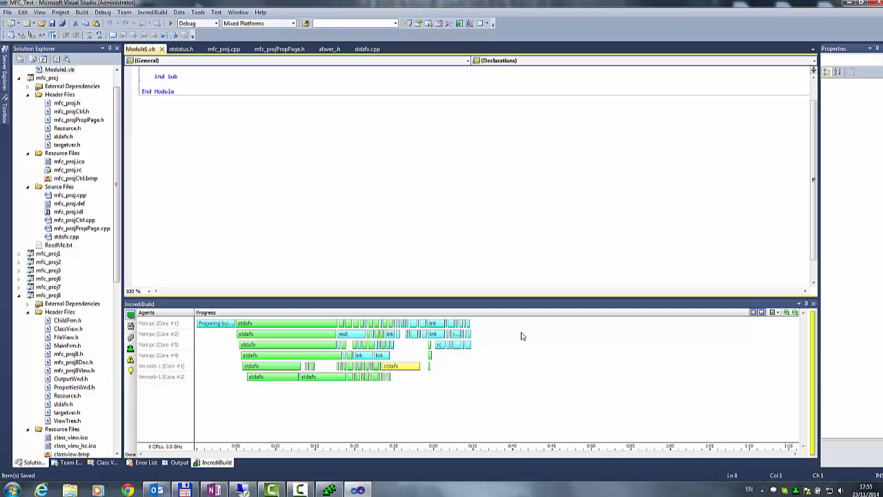